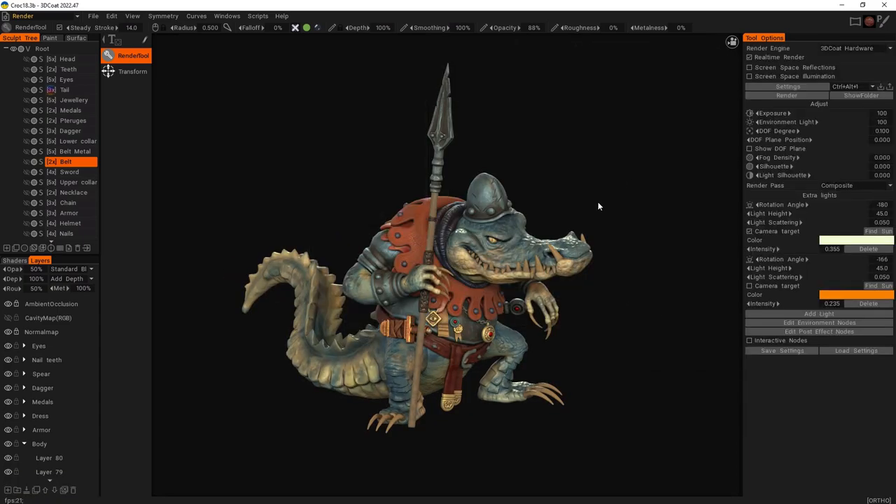
Step: Render one frame of the textured crocodile warrior from the Render room's Tool Options
{"action": "left_click", "coordinate": [787, 95]}
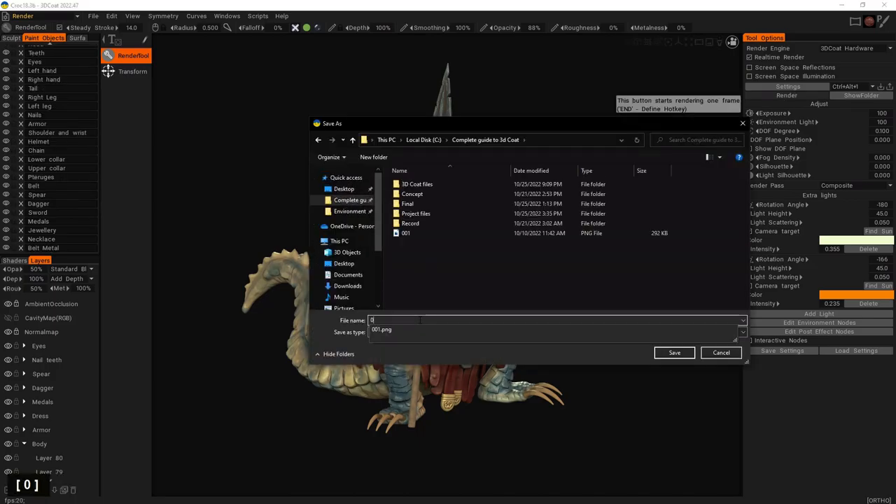